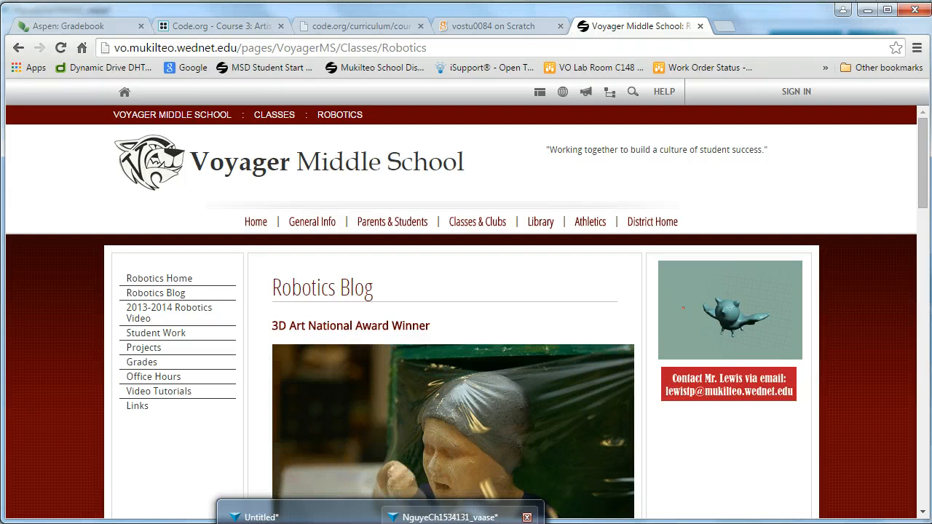
- Switch to the finished twisted vase, orbit around it, and show its sketches
click(452, 517)
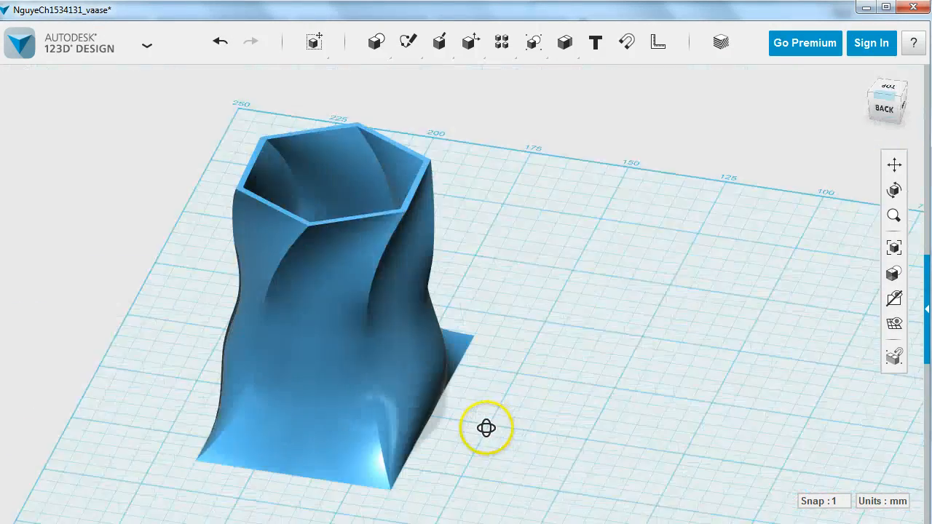
drag(486, 429, 469, 421)
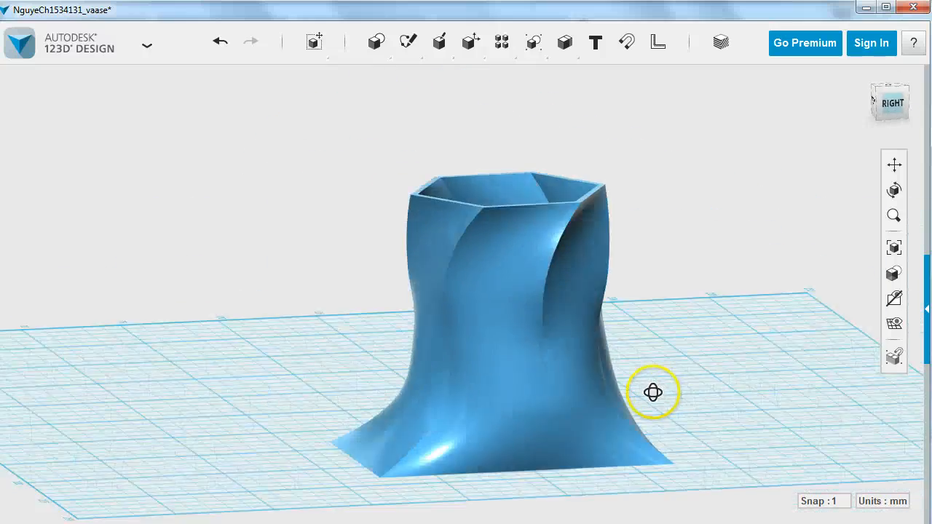
drag(653, 392, 715, 398)
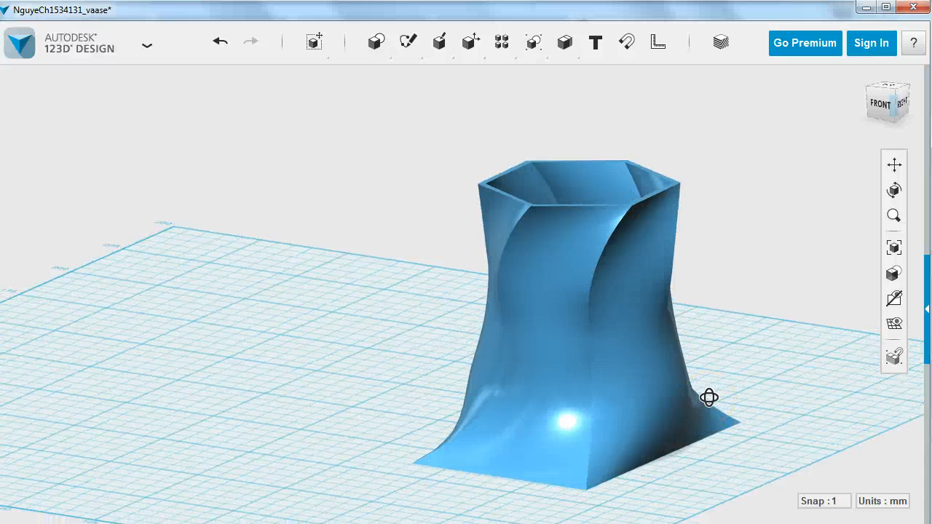
click(575, 320)
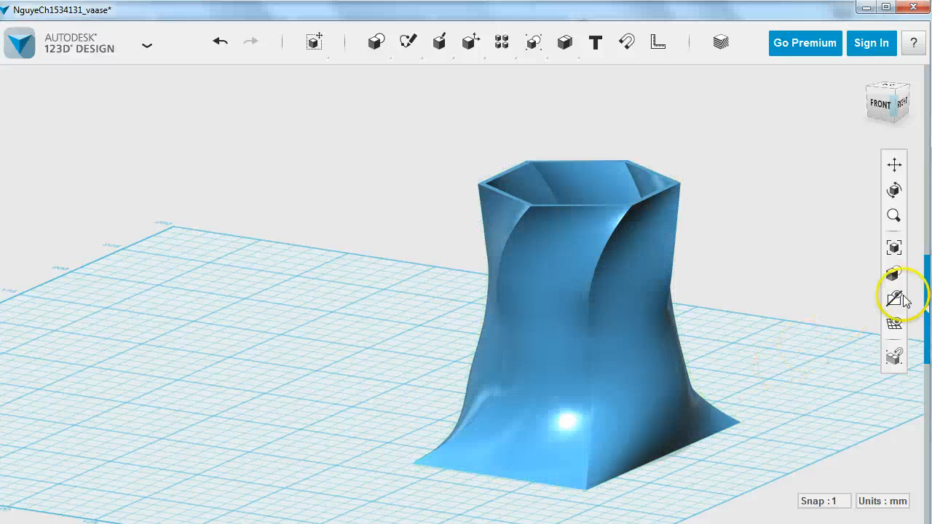
click(894, 299)
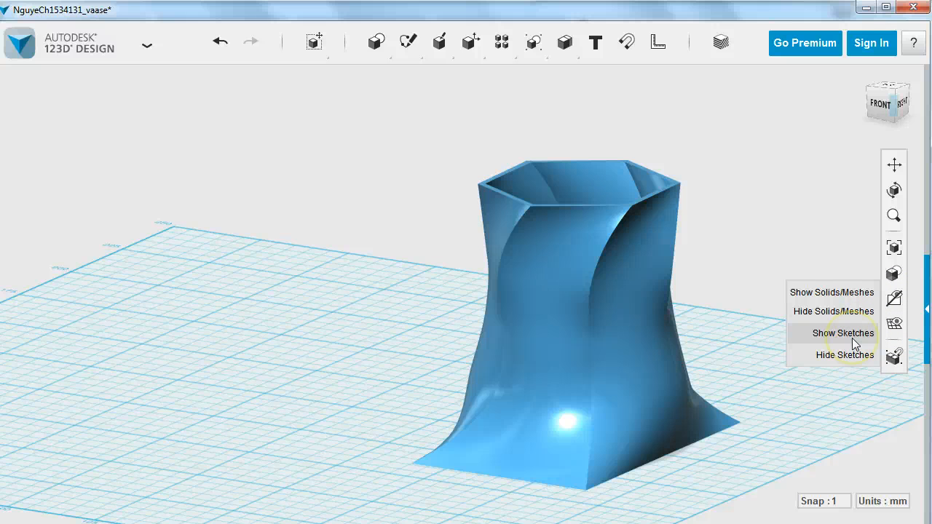
click(844, 333)
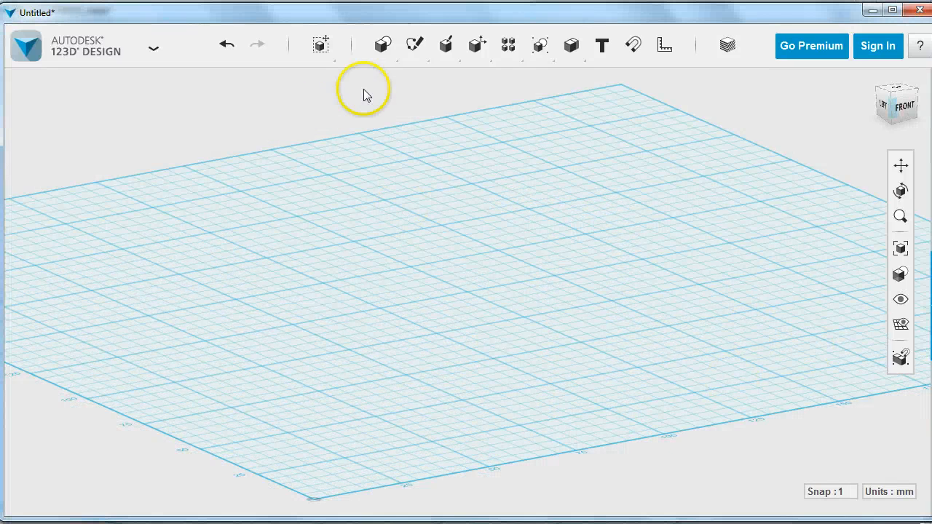
- Browse the Primitives and Sketch shape menus in the empty Untitled design
click(414, 44)
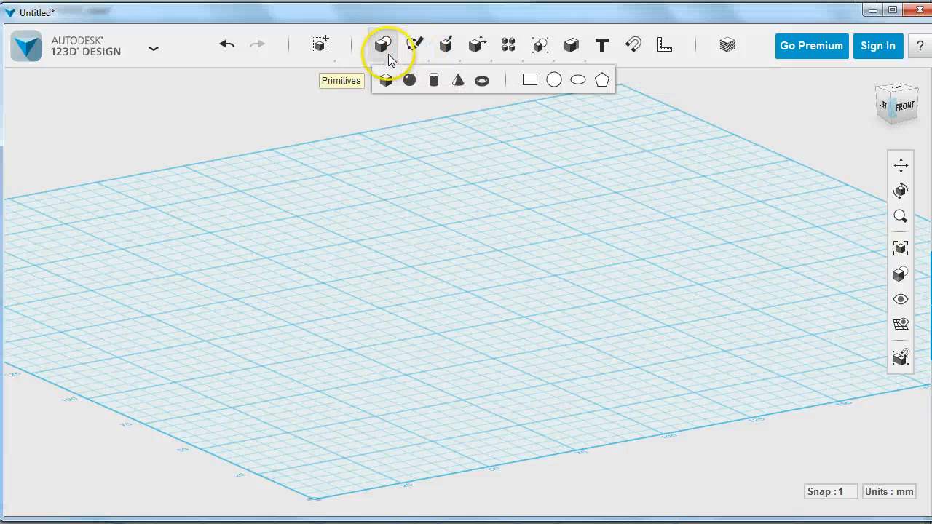
mouse_move(601, 80)
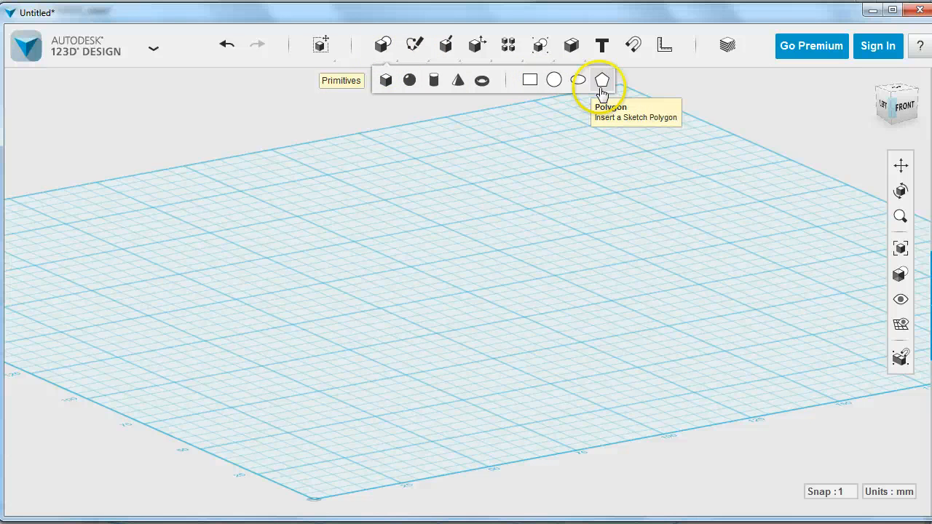
click(414, 44)
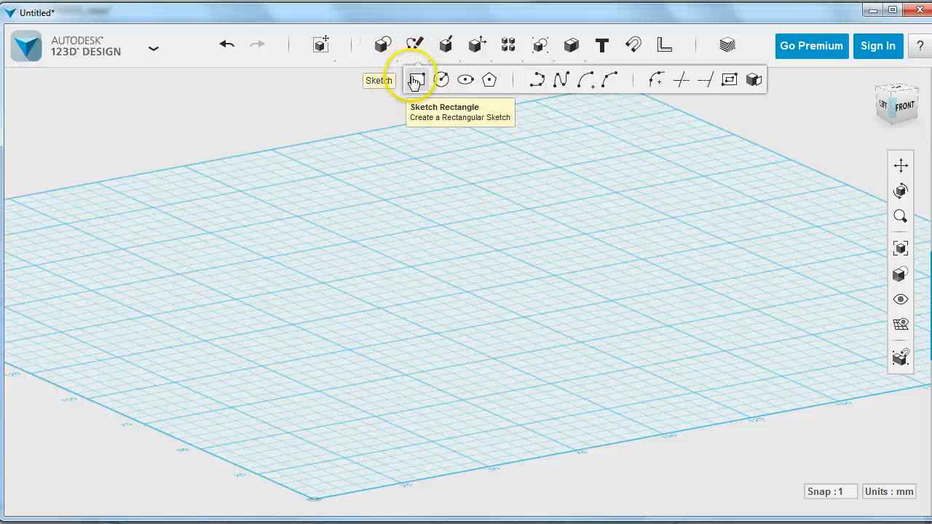
mouse_move(550, 87)
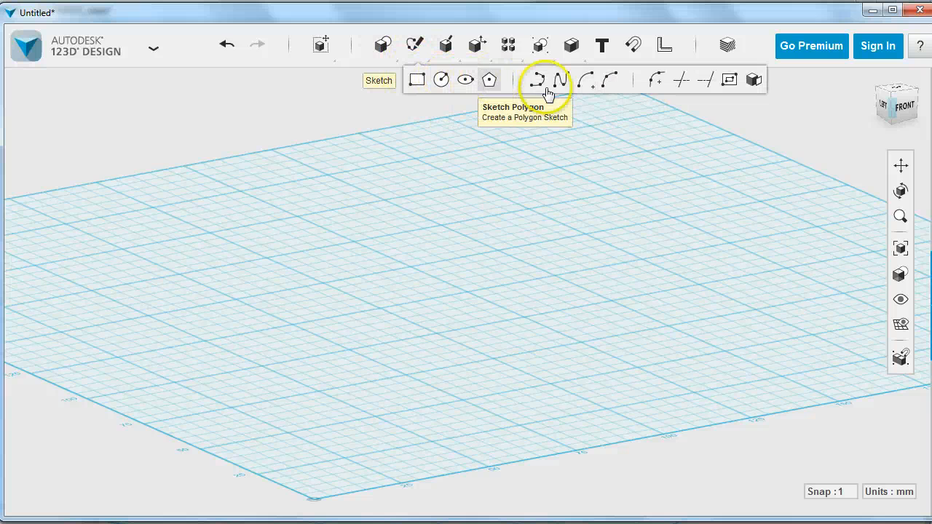
mouse_move(548, 78)
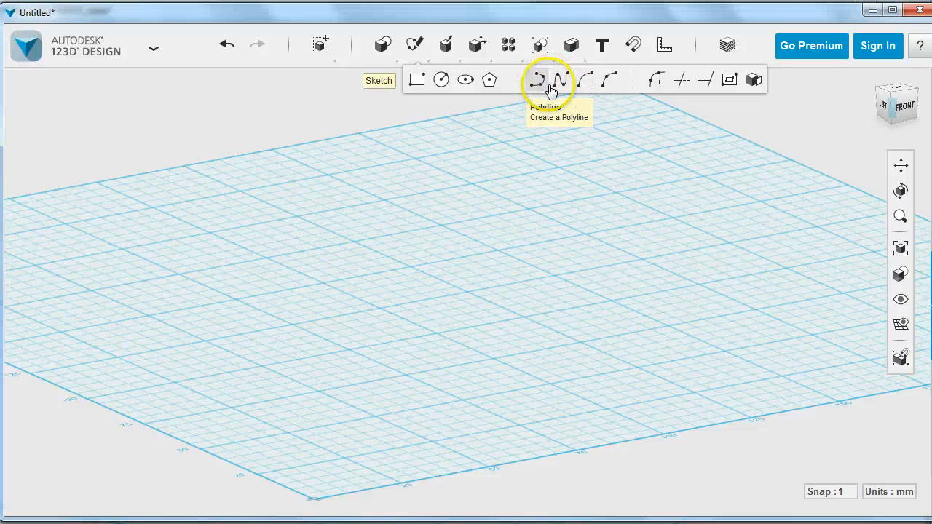
mouse_move(597, 80)
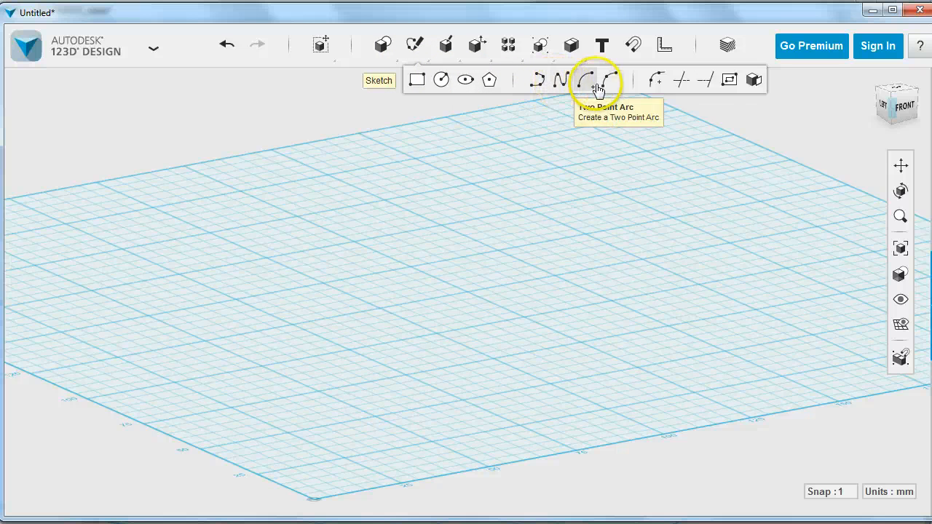
mouse_move(683, 80)
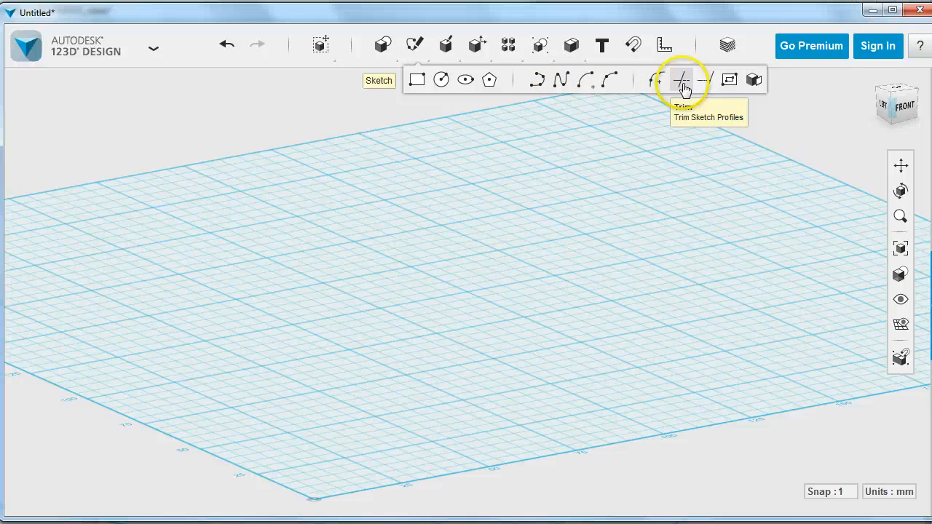
mouse_move(754, 80)
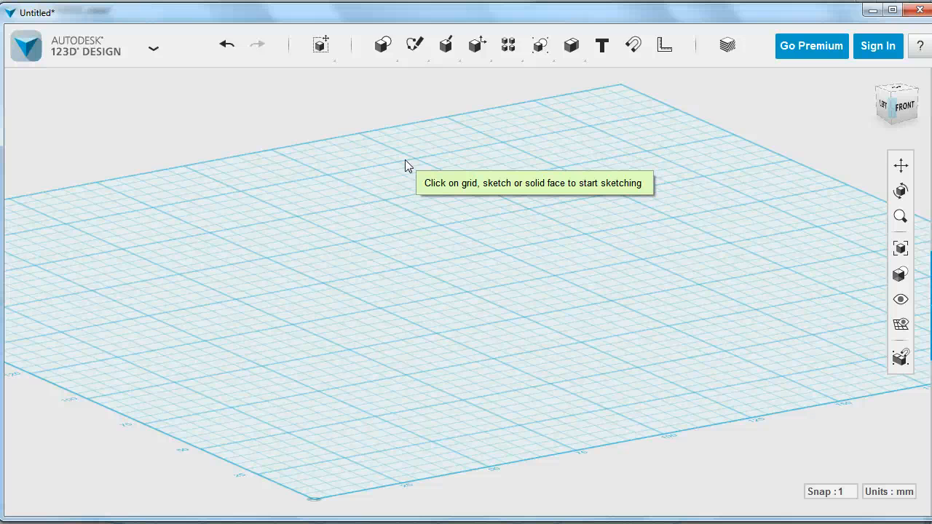
- Choose Sketch Polygon and set the ground grid as the sketch plane
click(415, 44)
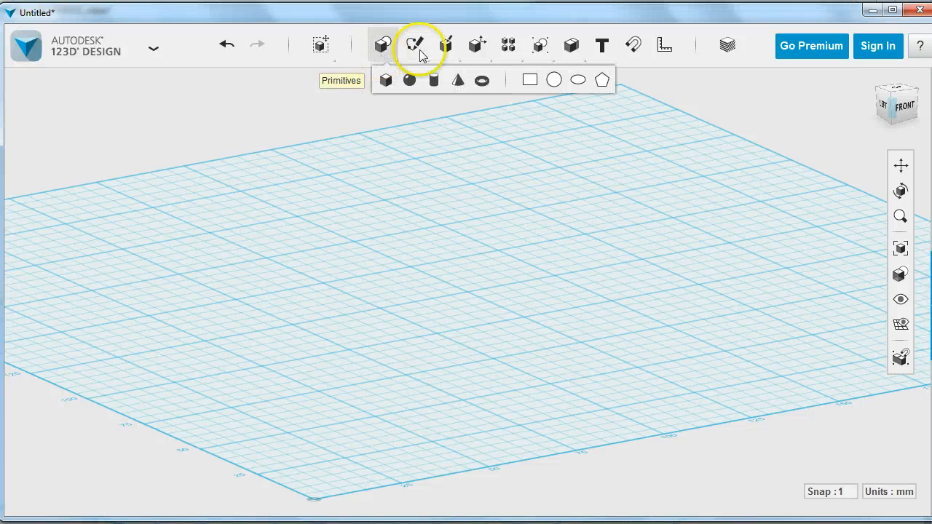
mouse_move(386, 80)
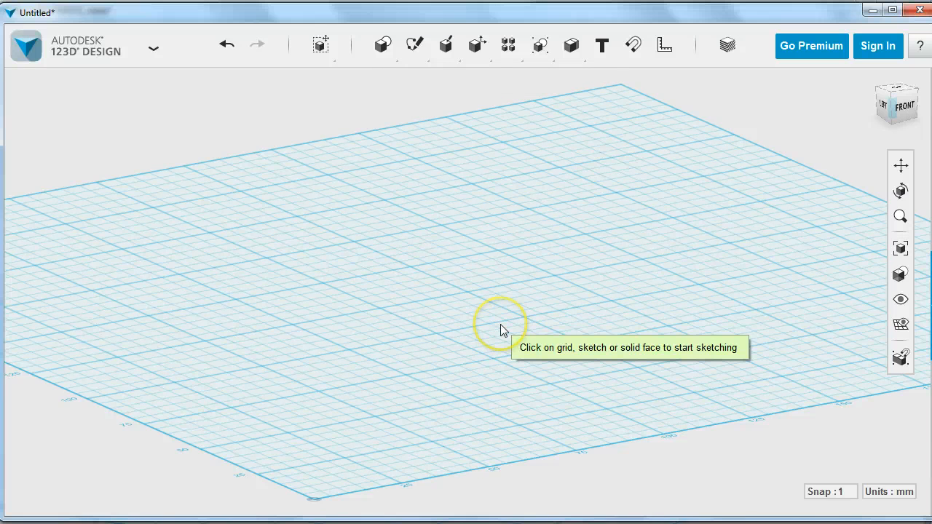
click(502, 328)
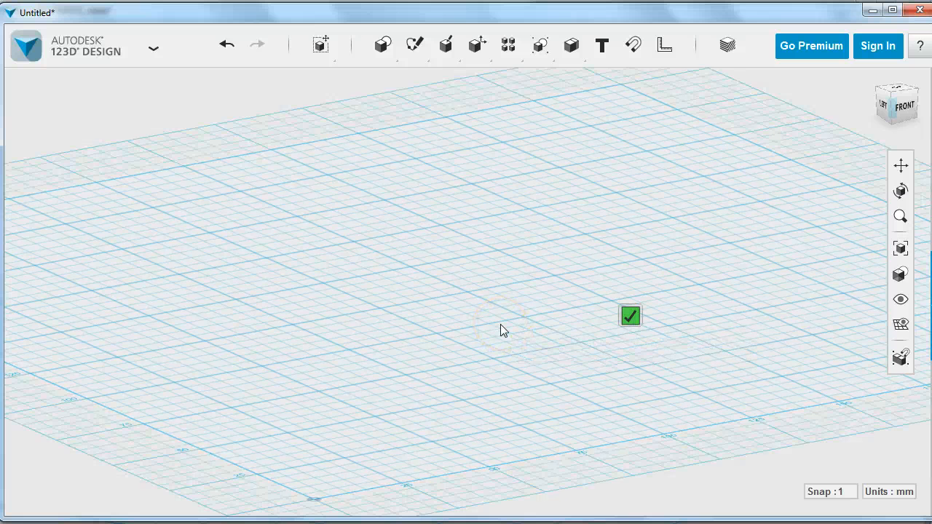
mouse_move(467, 331)
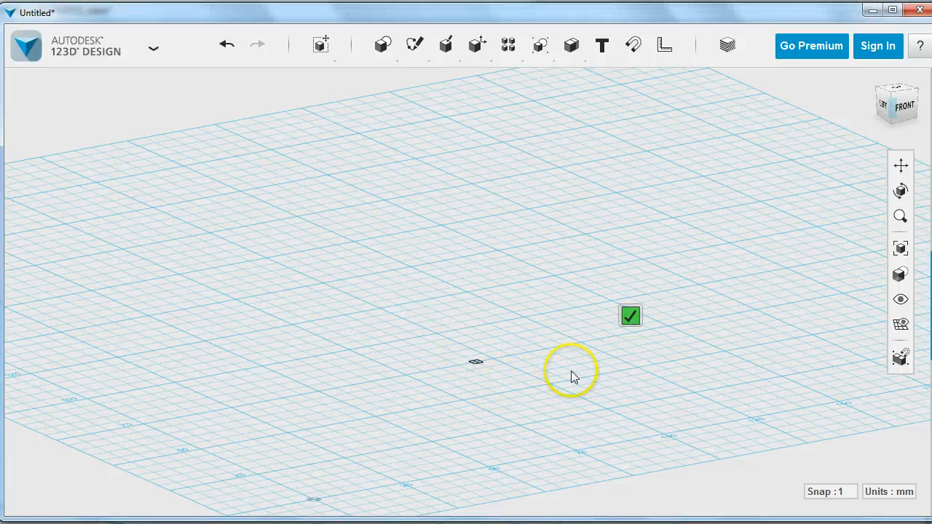
mouse_move(619, 326)
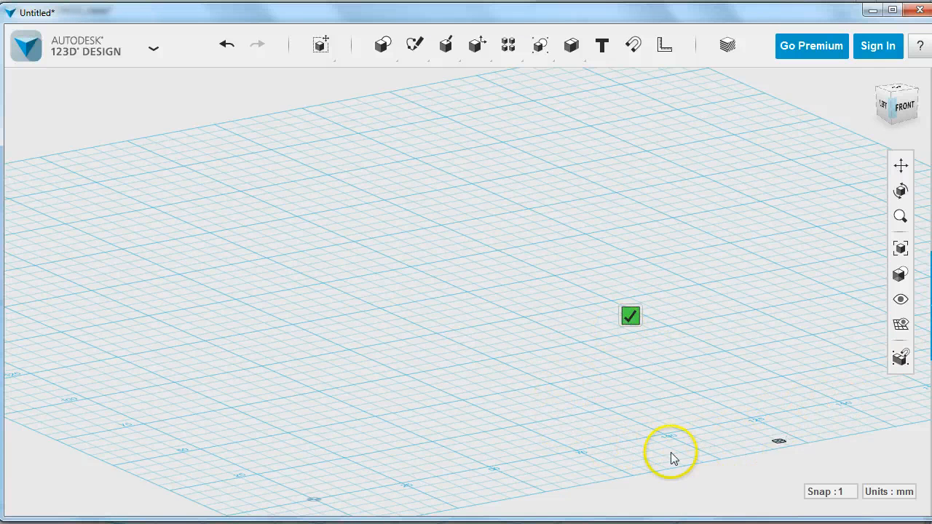
mouse_move(193, 458)
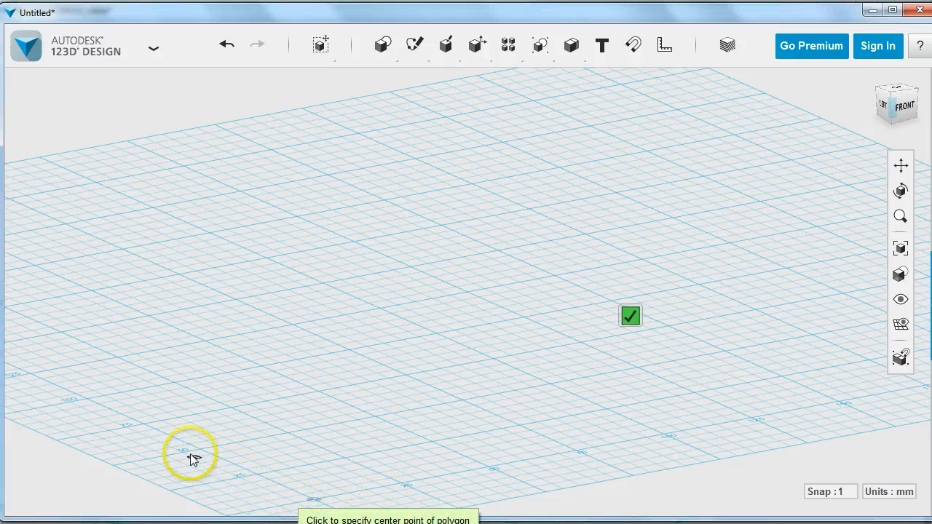
mouse_move(373, 493)
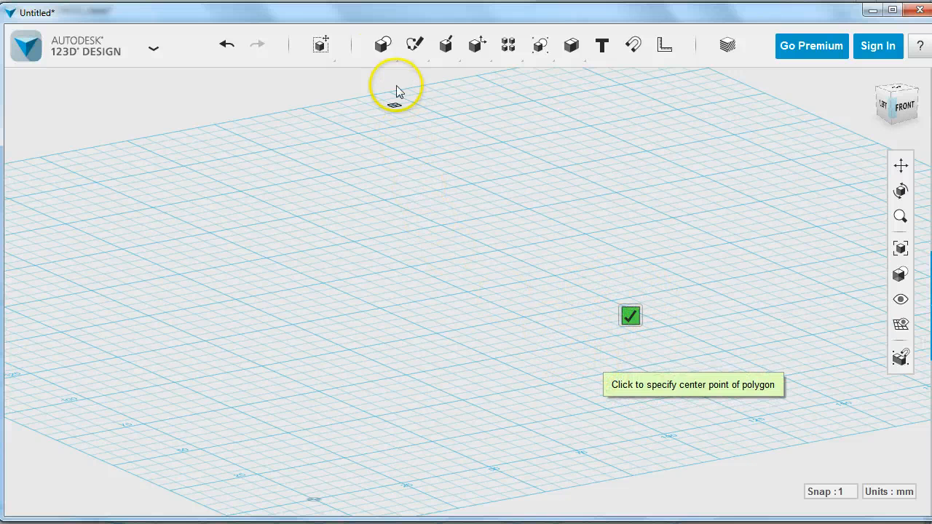
- Start a six-sided polygon on the grid, centred near the grid middle
click(382, 45)
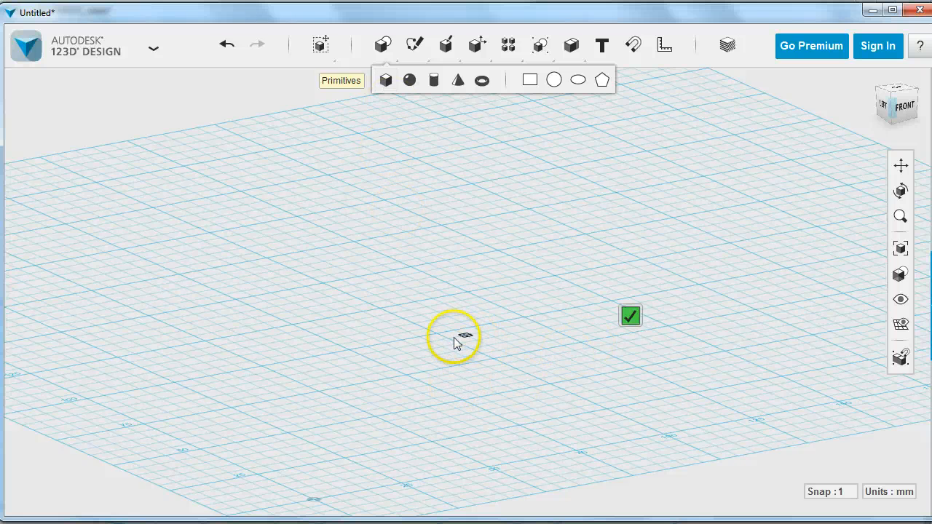
click(601, 79)
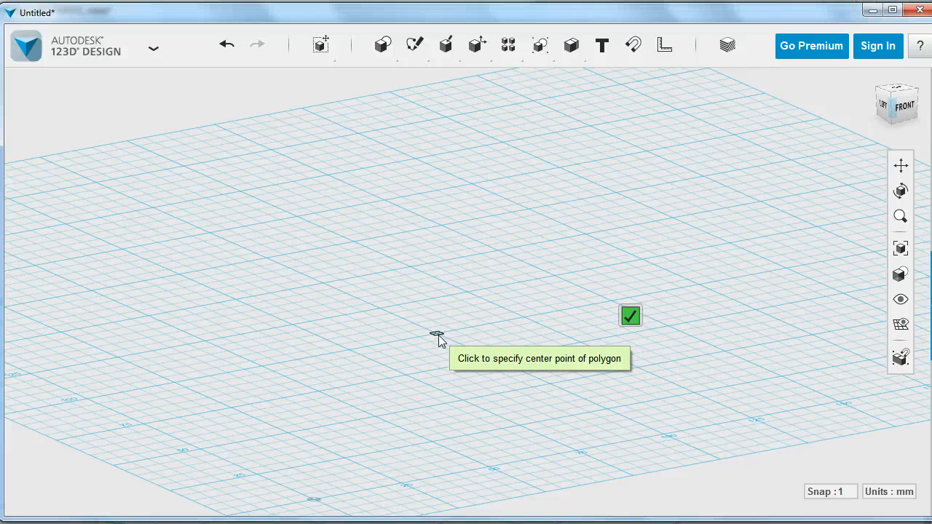
click(436, 336)
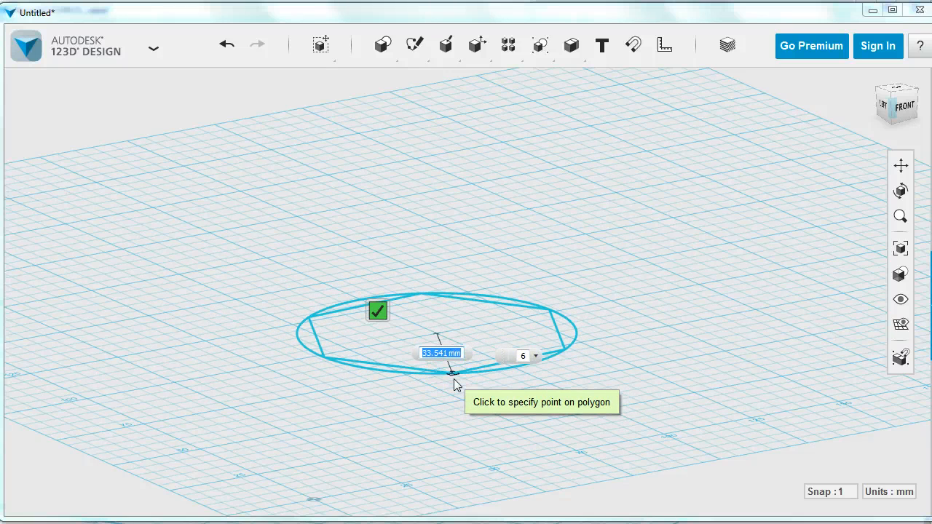
- Finish the hexagon at about 33.5 mm and begin a matching circle sketch
click(378, 310)
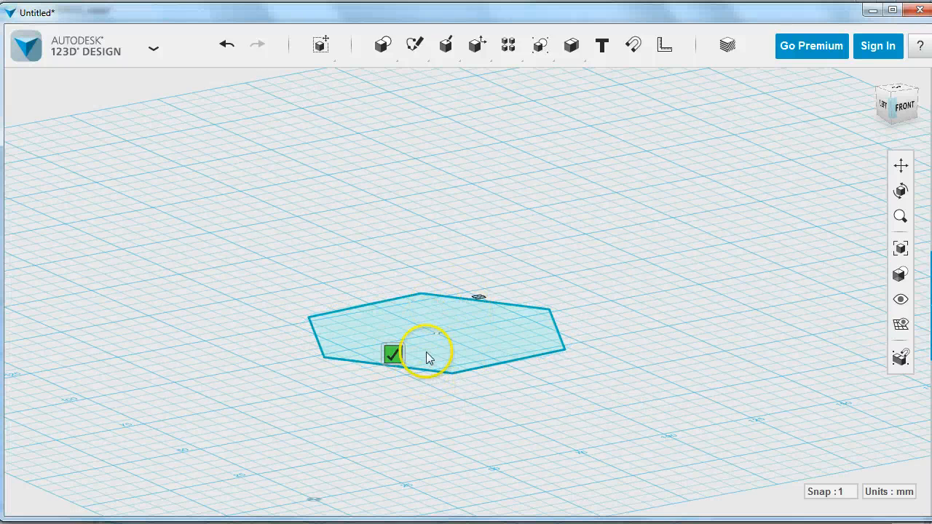
mouse_move(393, 356)
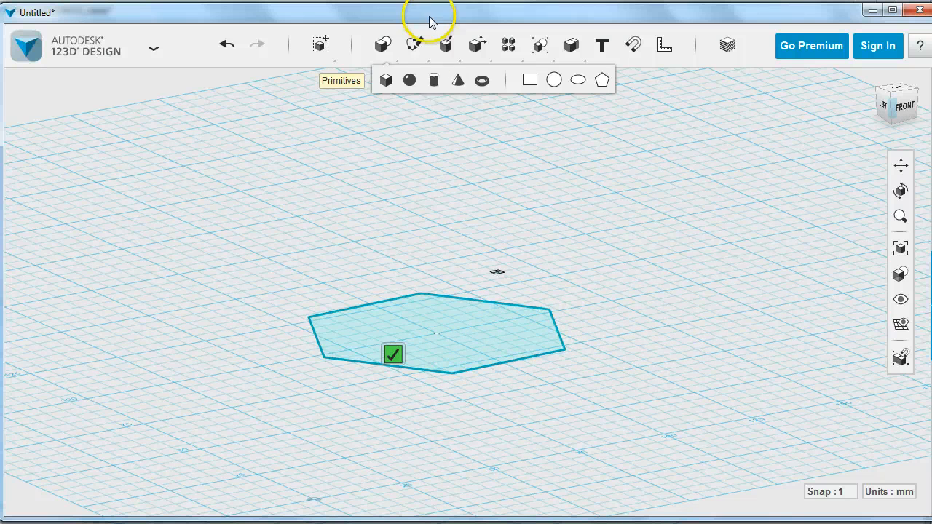
click(601, 80)
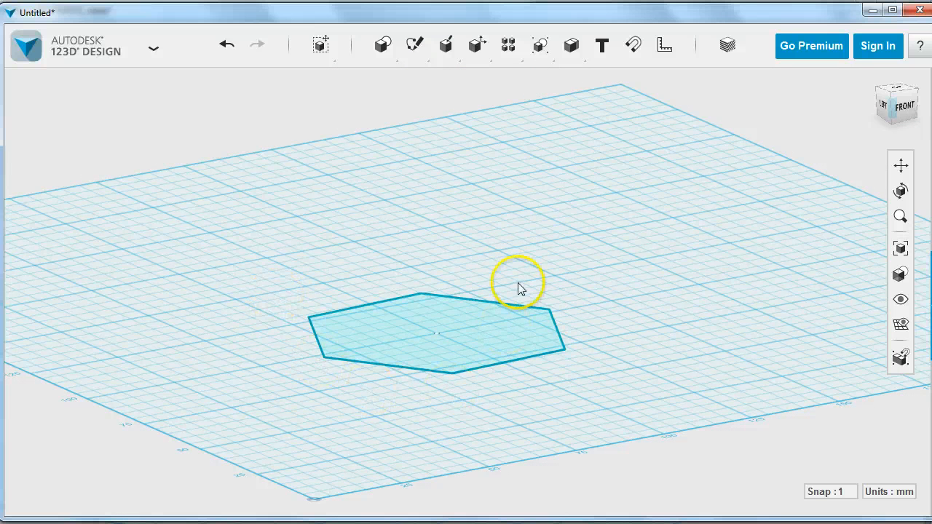
click(445, 45)
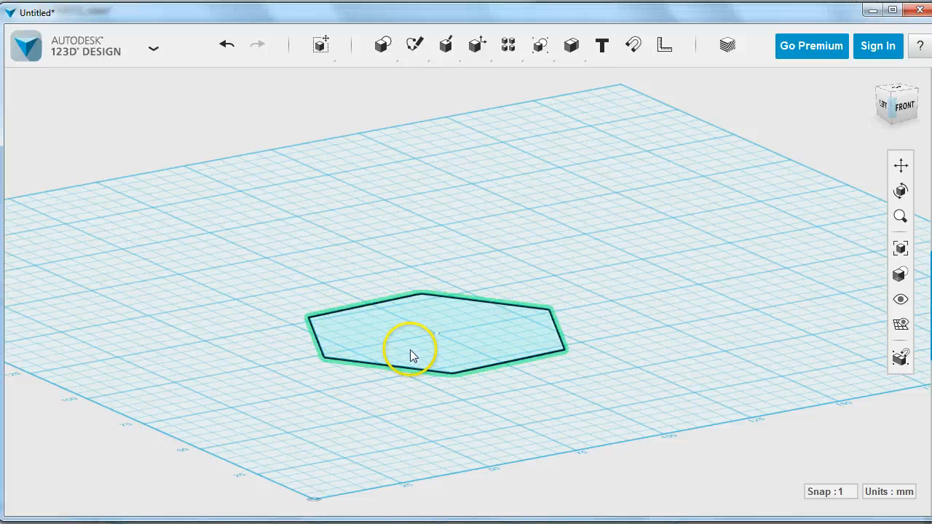
click(414, 44)
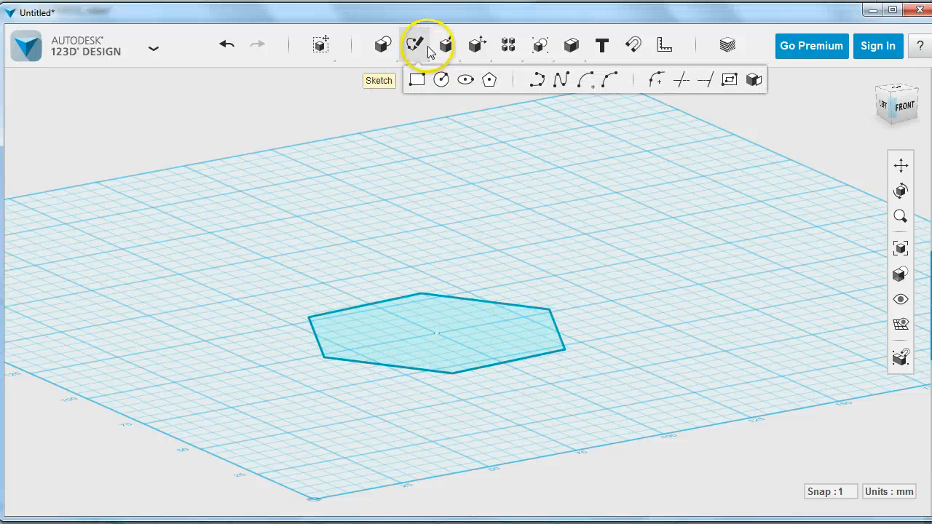
mouse_move(532, 164)
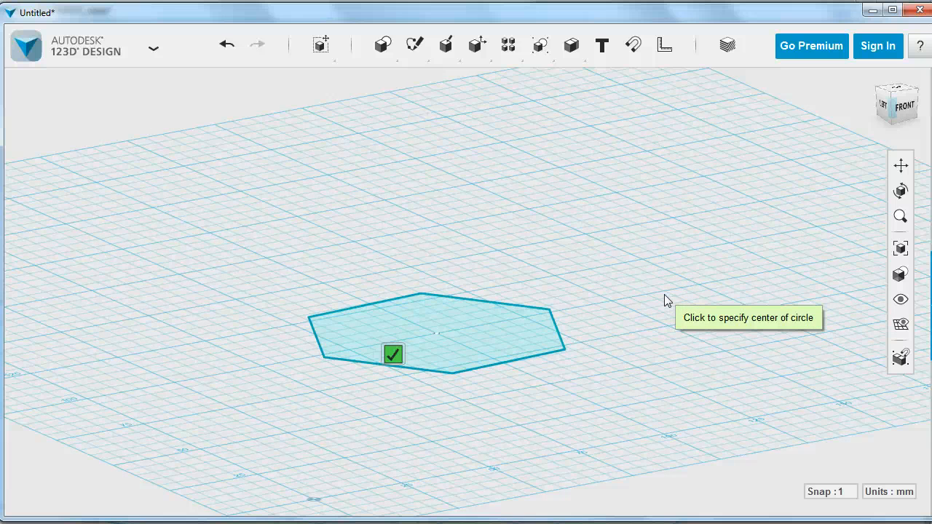
mouse_move(441, 338)
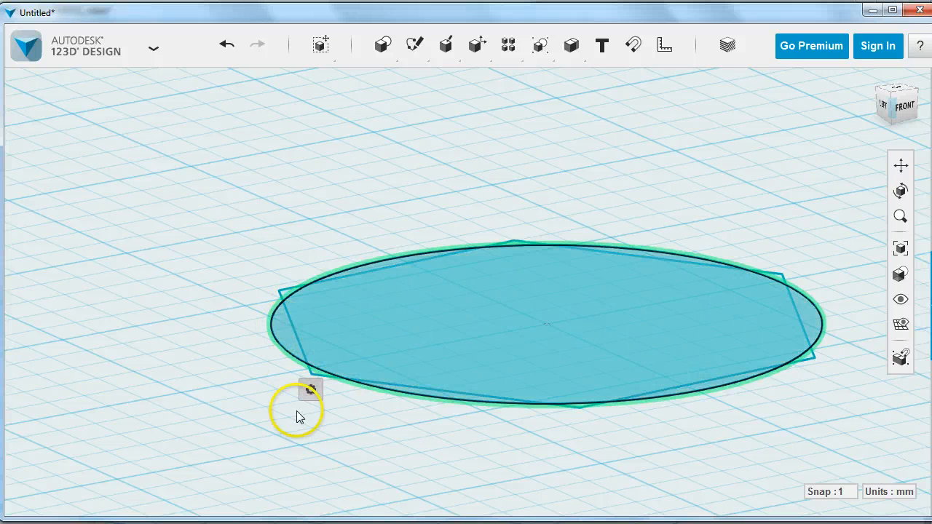
- Move the circle sketch 21 mm up along Z above the hexagon
click(310, 389)
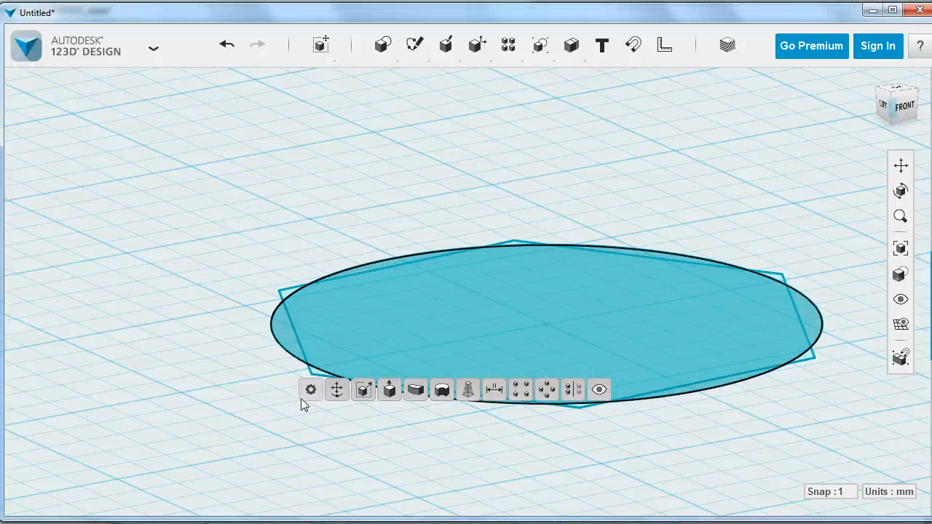
mouse_move(336, 389)
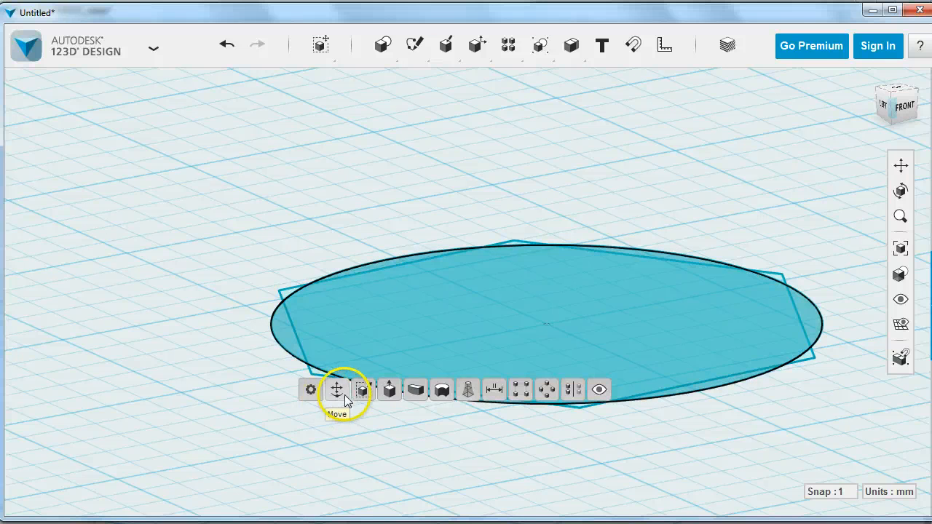
click(337, 389)
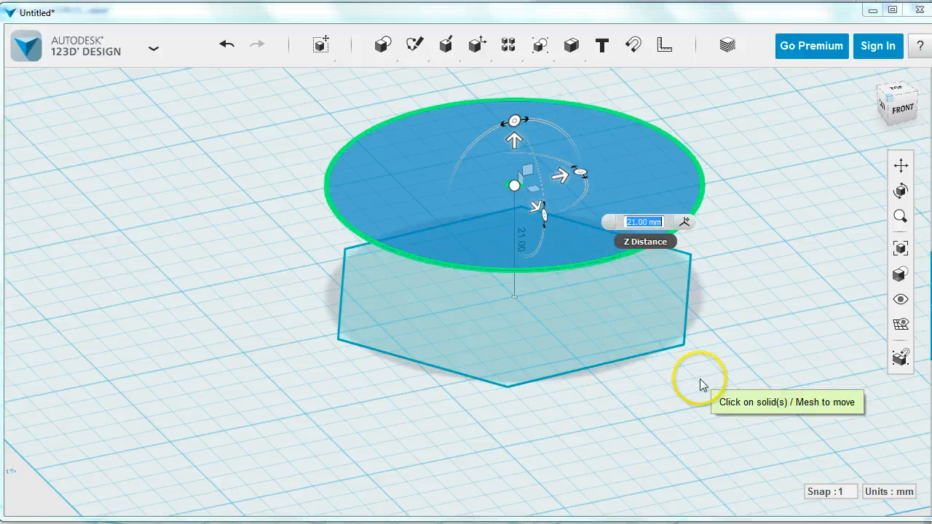
mouse_move(692, 395)
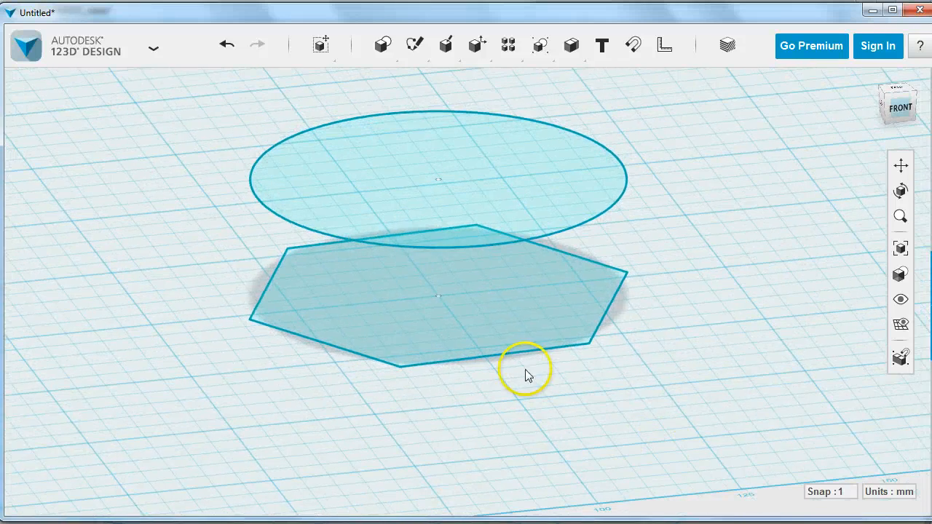
- Copy the hexagon 31 mm up, then copy the circle 20 mm above it
click(422, 306)
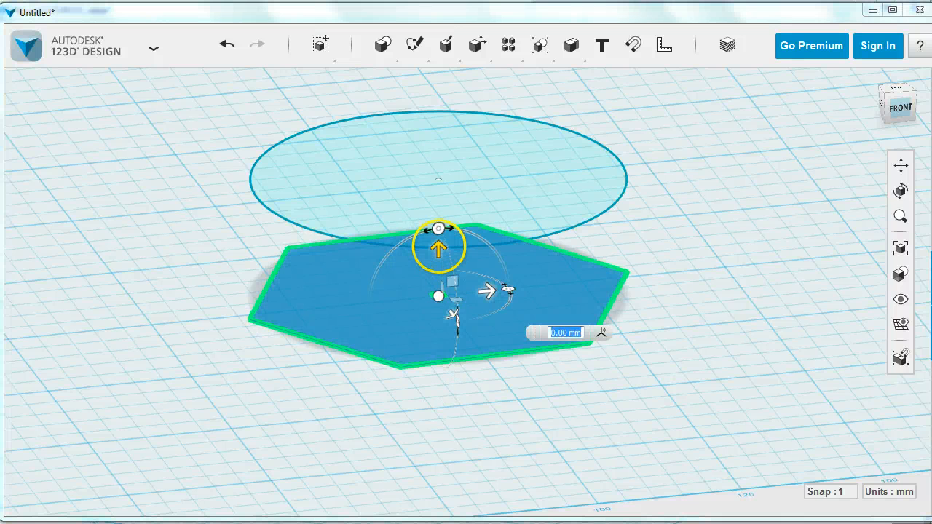
drag(438, 246, 438, 75)
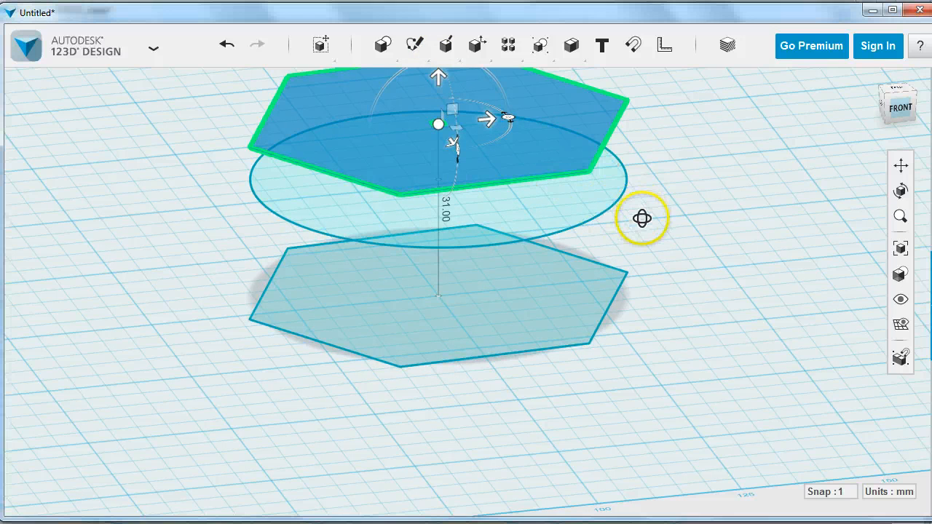
drag(642, 218, 646, 299)
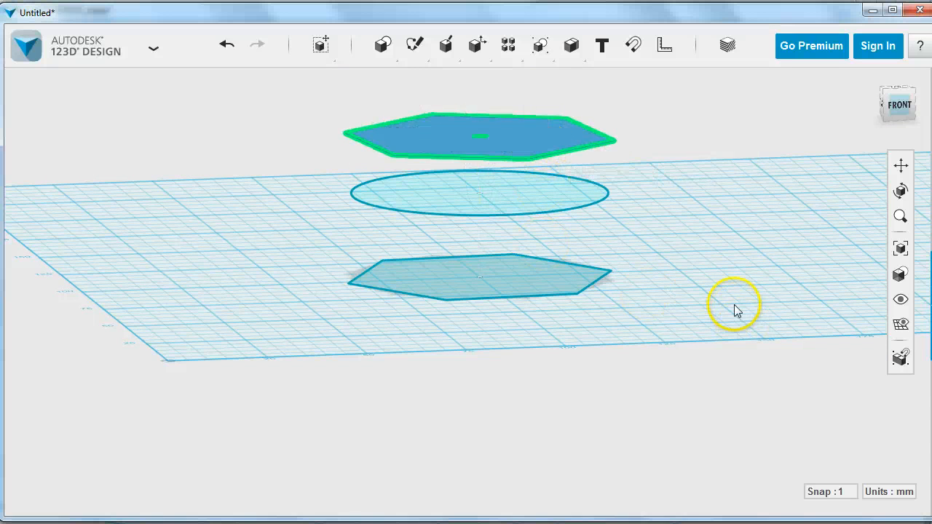
click(481, 193)
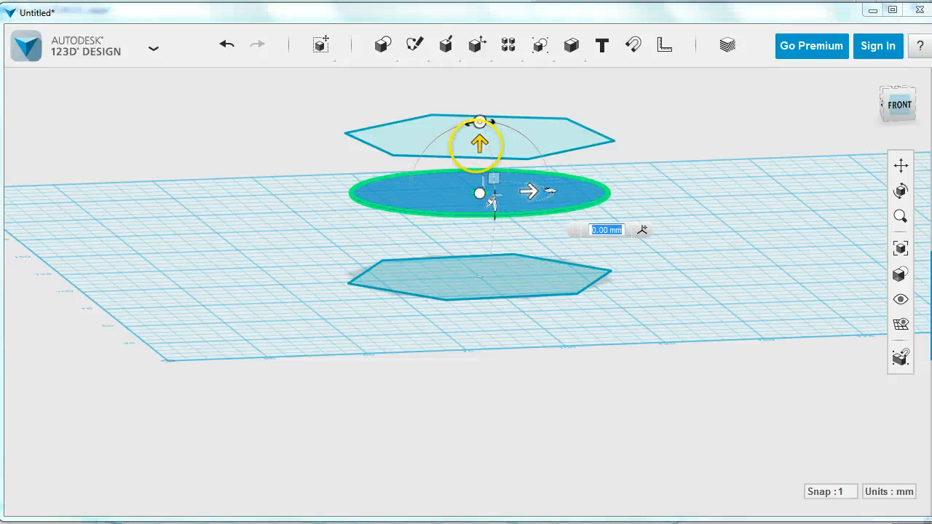
drag(479, 142, 498, 120)
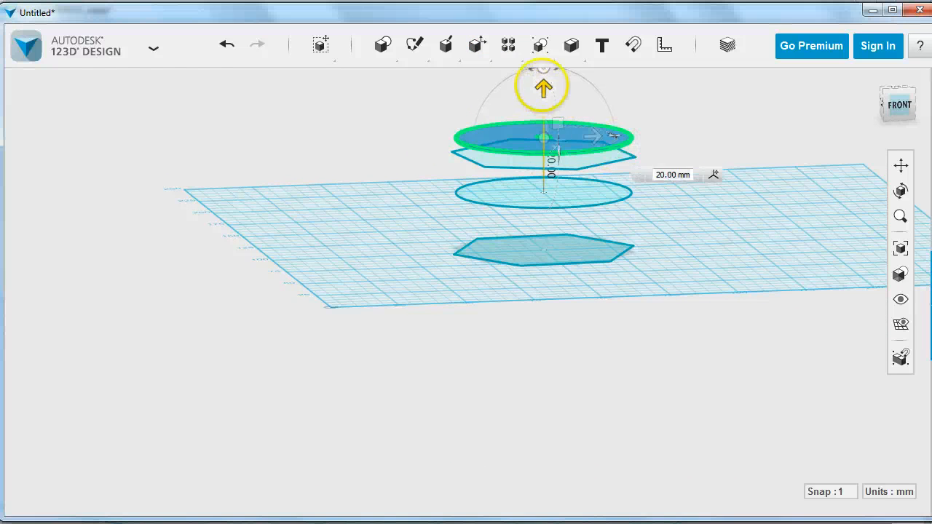
- Scale the top circle down with a smaller factor
click(573, 130)
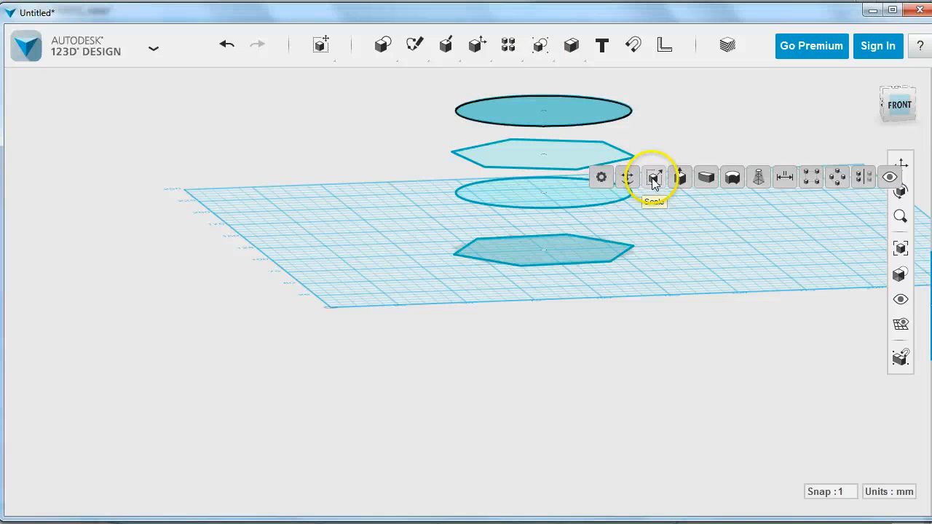
click(653, 177)
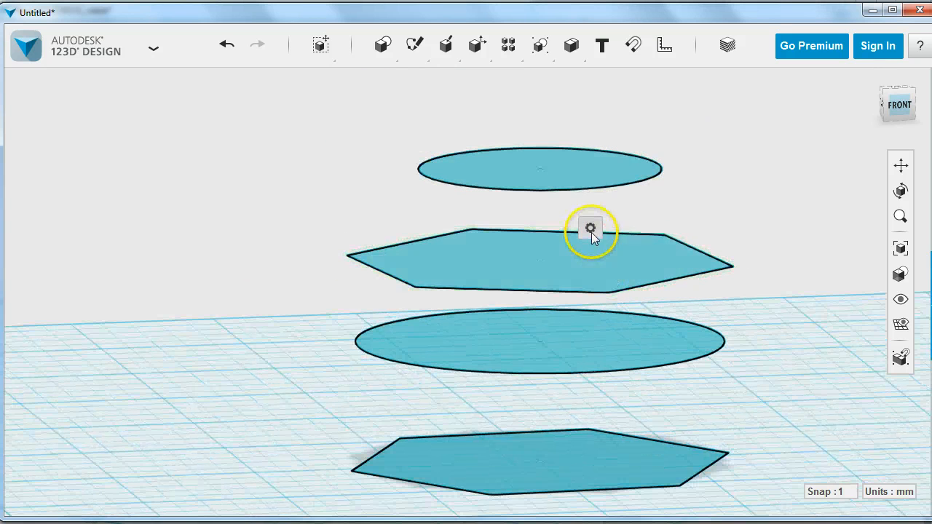
- Loft hexagon, circle, hexagon and top circle bottom to top as a New Solid
click(590, 227)
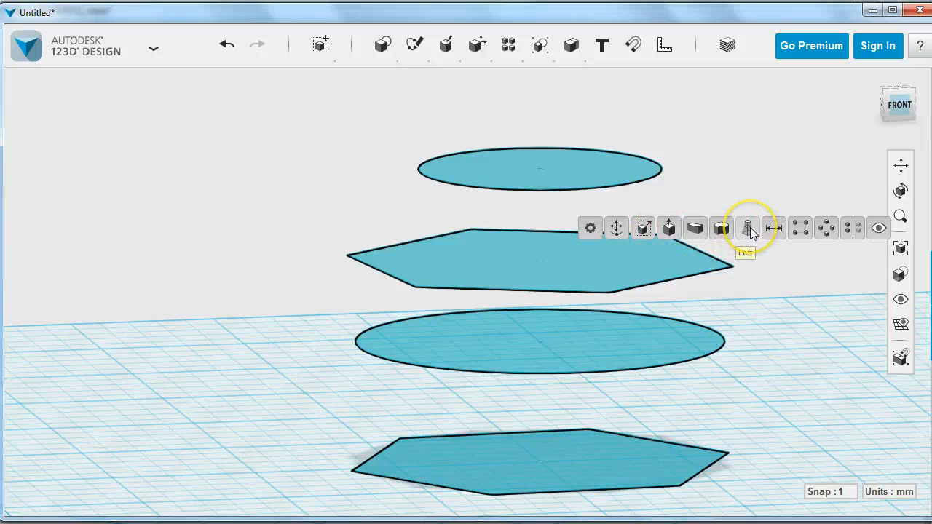
click(747, 227)
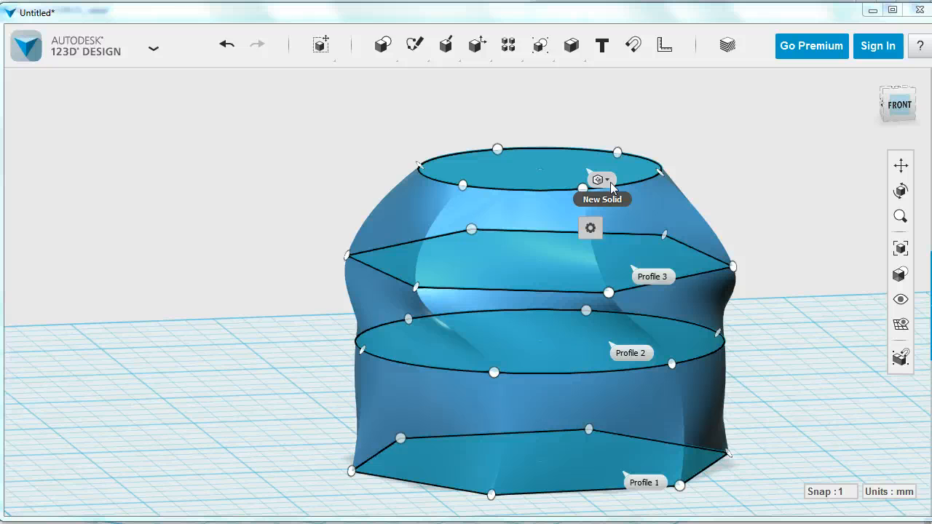
click(610, 180)
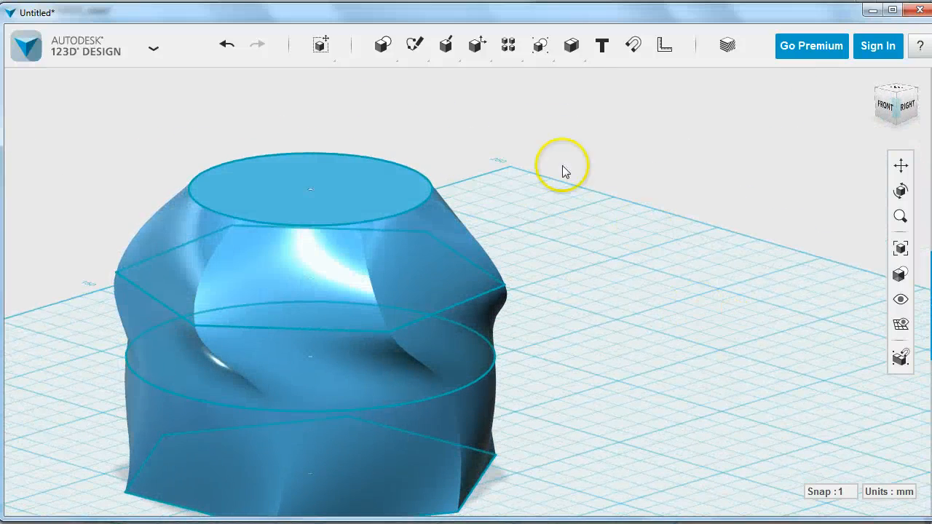
- Hide all sketches from the Visibility menu, leaving only the vase solid
click(310, 185)
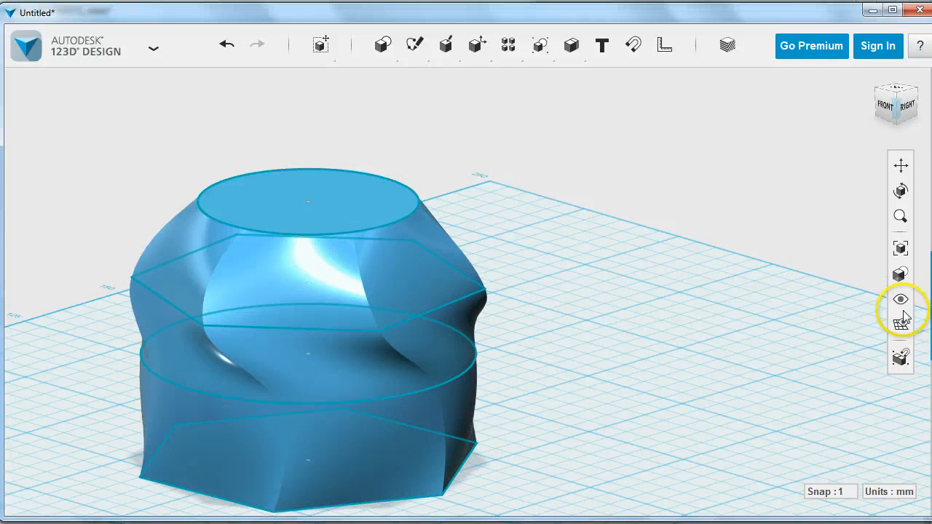
click(900, 299)
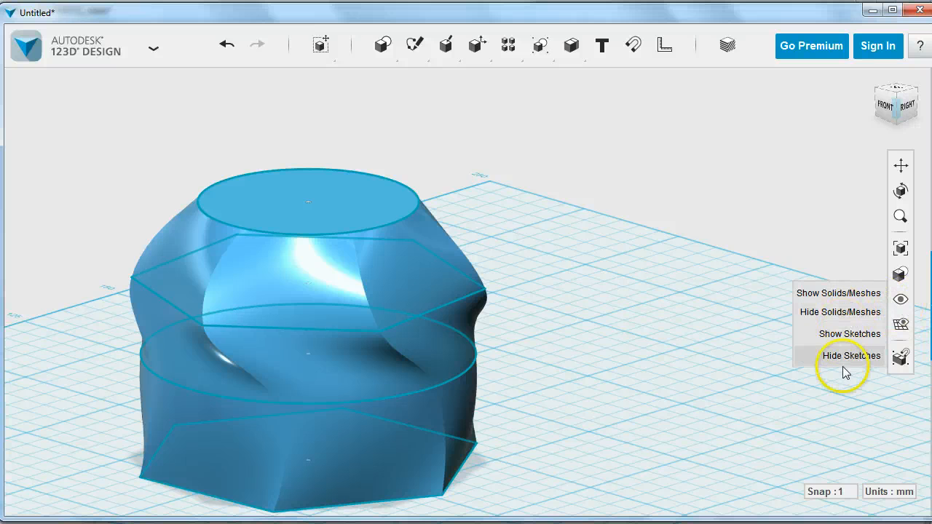
click(850, 355)
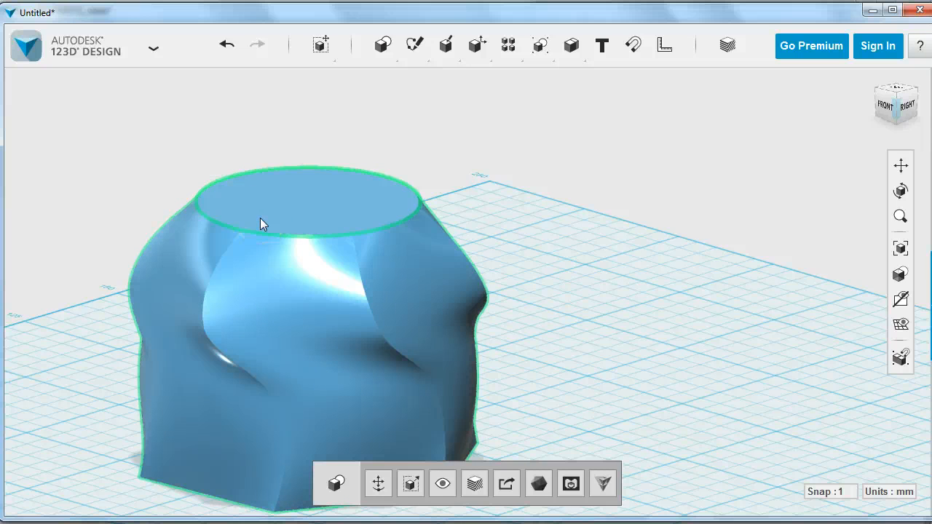
- Shell the vase through its top face, selecting the inside thickness value for a 1 mm wall
click(284, 240)
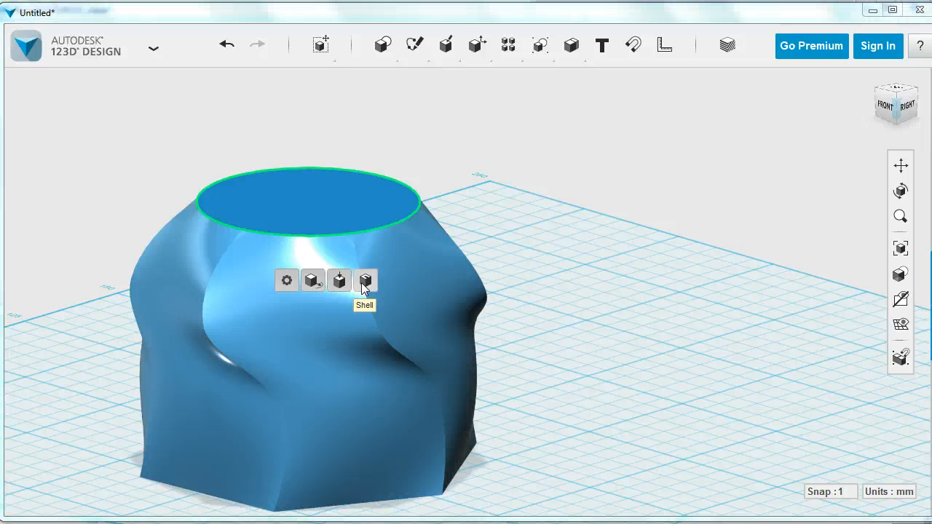
click(364, 280)
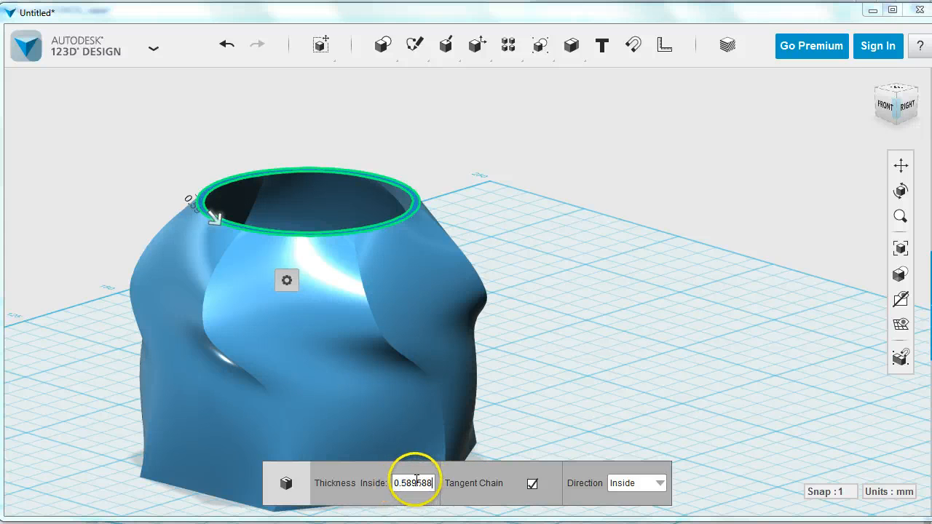
triple_click(413, 483)
text(1)
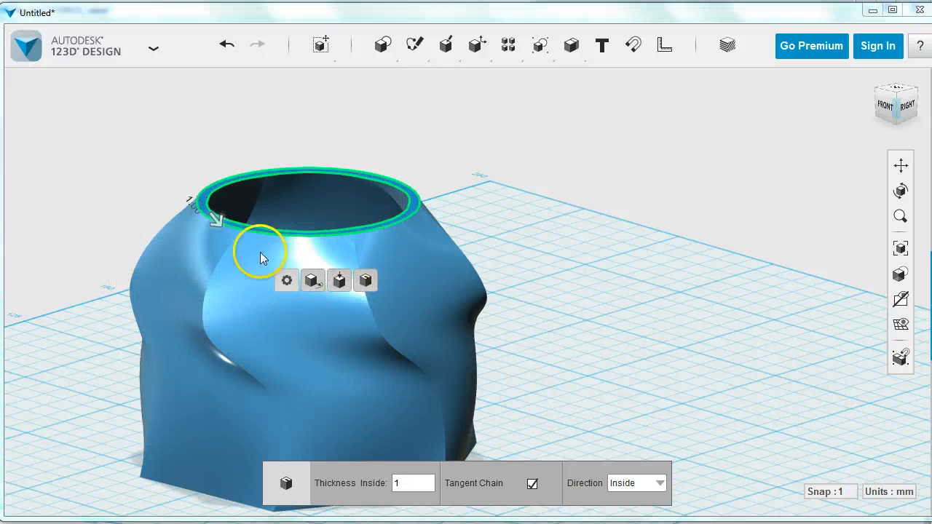
mouse_move(601, 345)
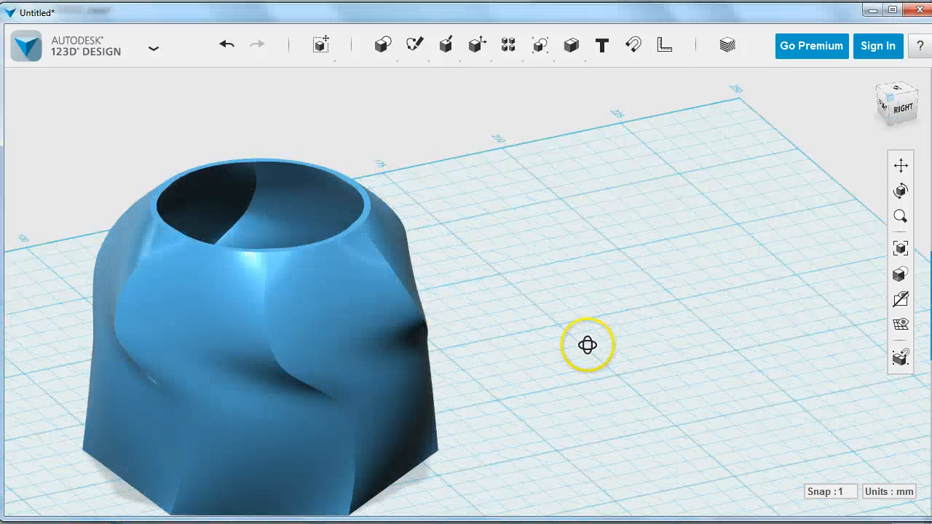
drag(587, 344, 417, 328)
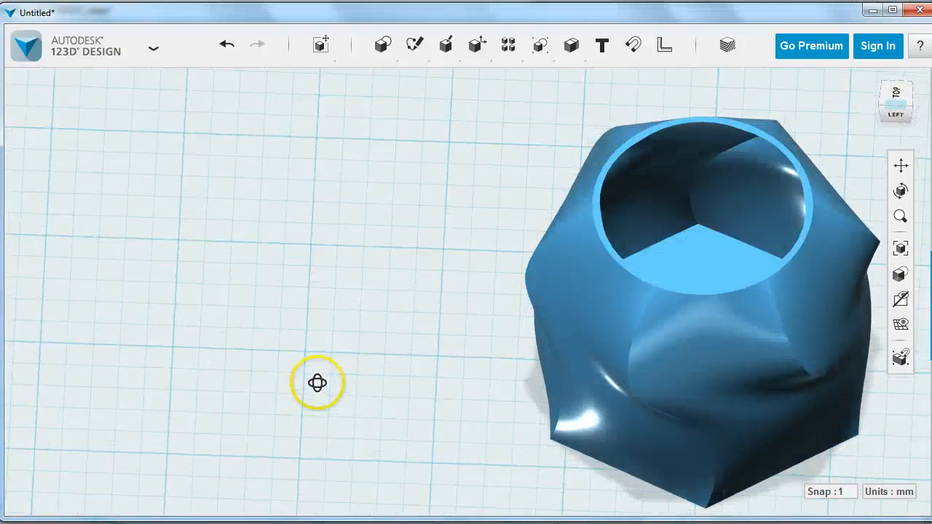
drag(316, 382, 439, 346)
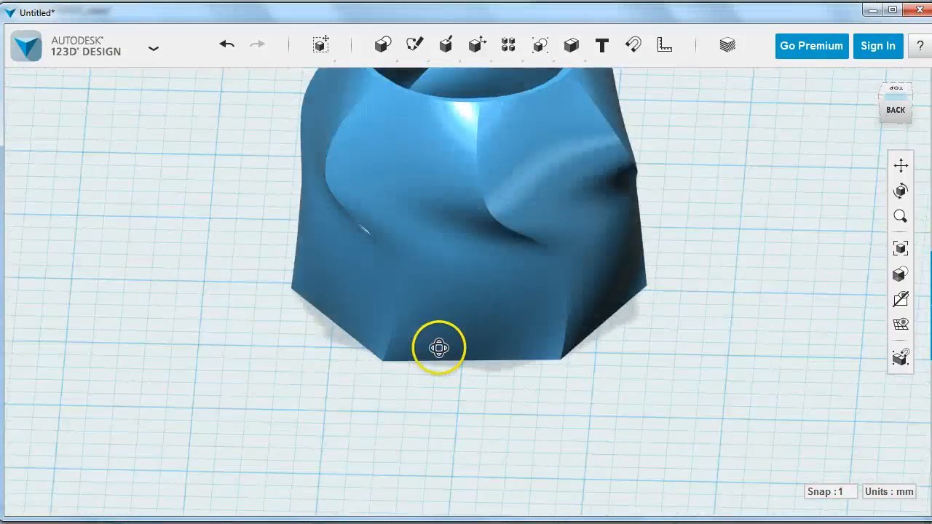
drag(439, 347, 570, 347)
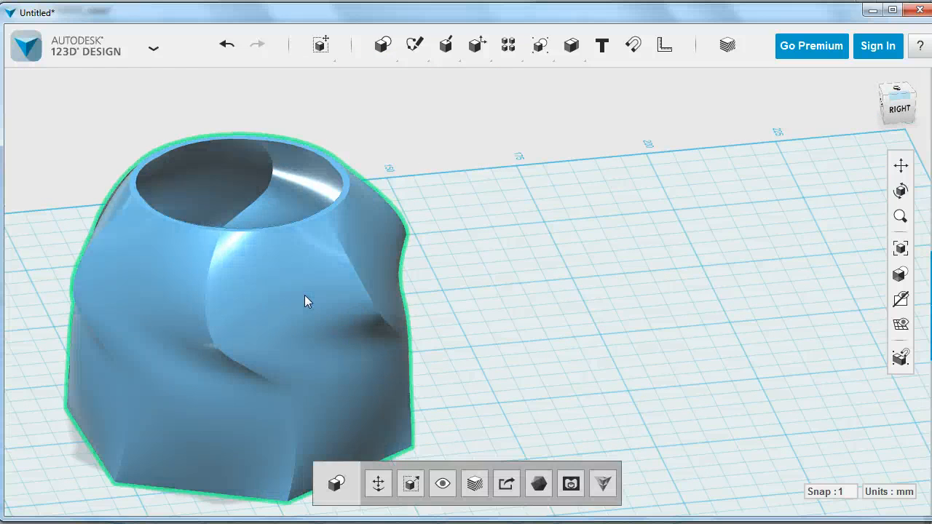
mouse_move(506, 482)
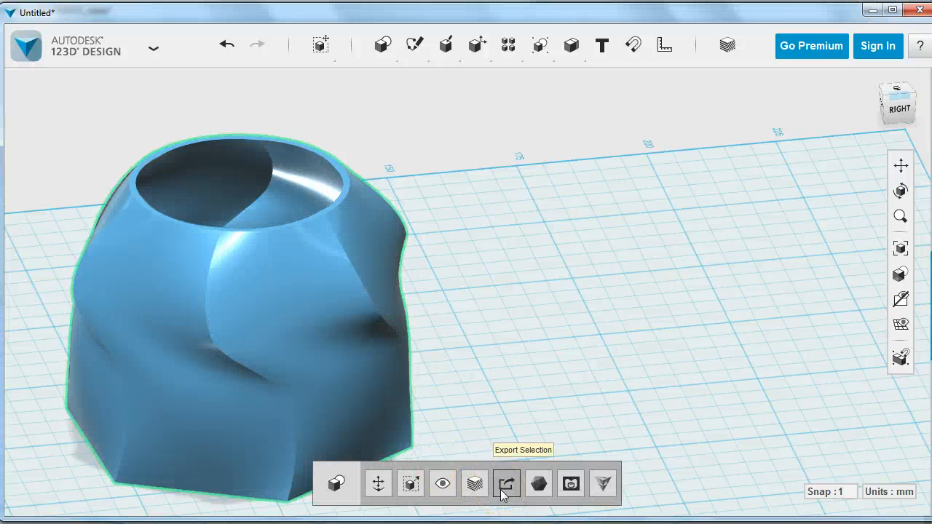